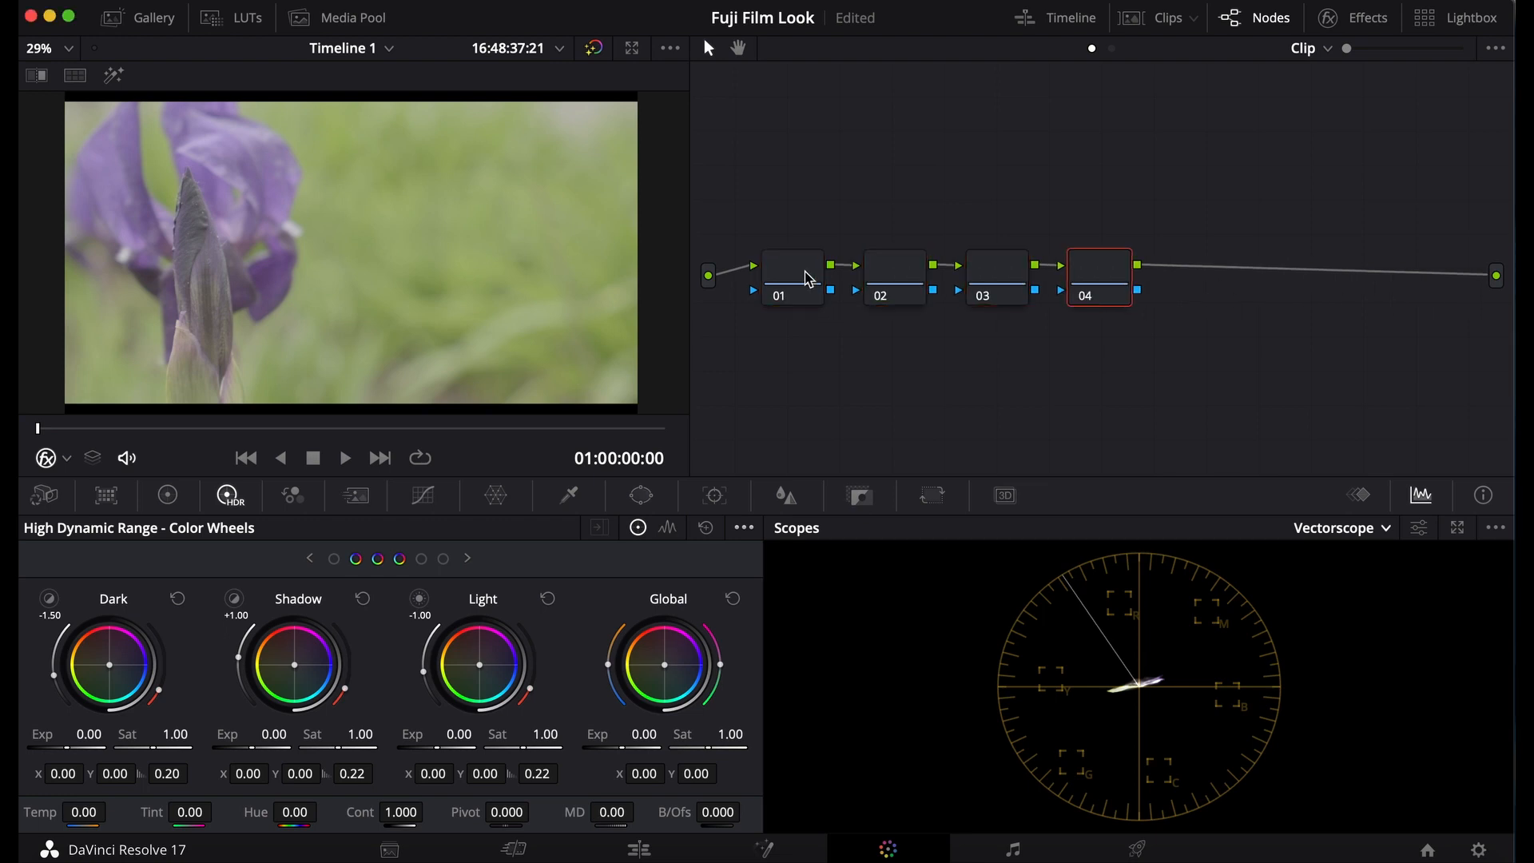
# Label the nodes Exp, Sat, 709 and Lut, adding a Glow node after Sat
pyautogui.click(791, 277)
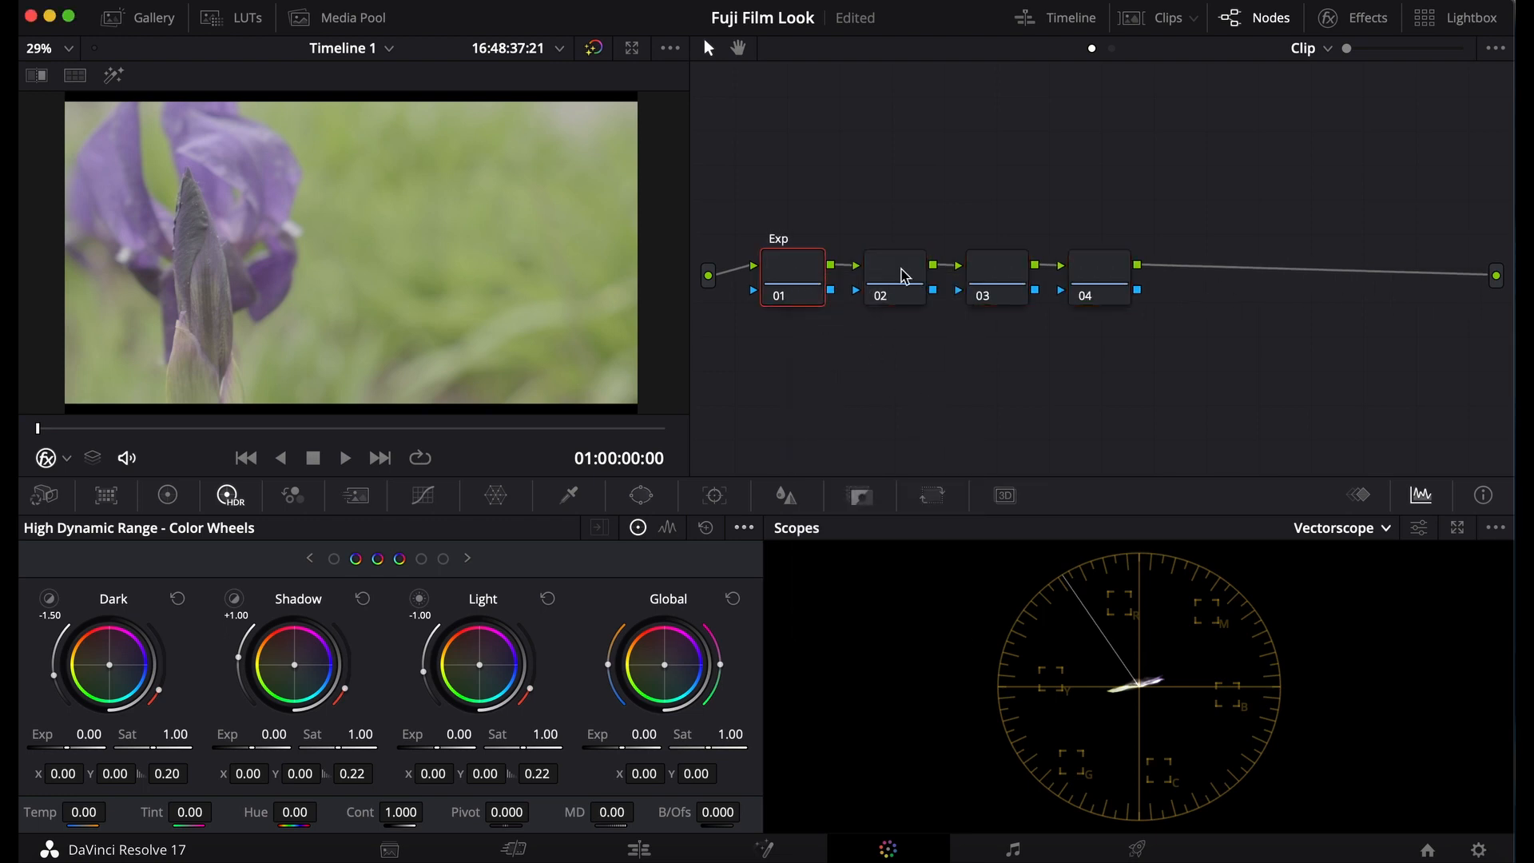
pyautogui.click(997, 275)
pyautogui.write('709')
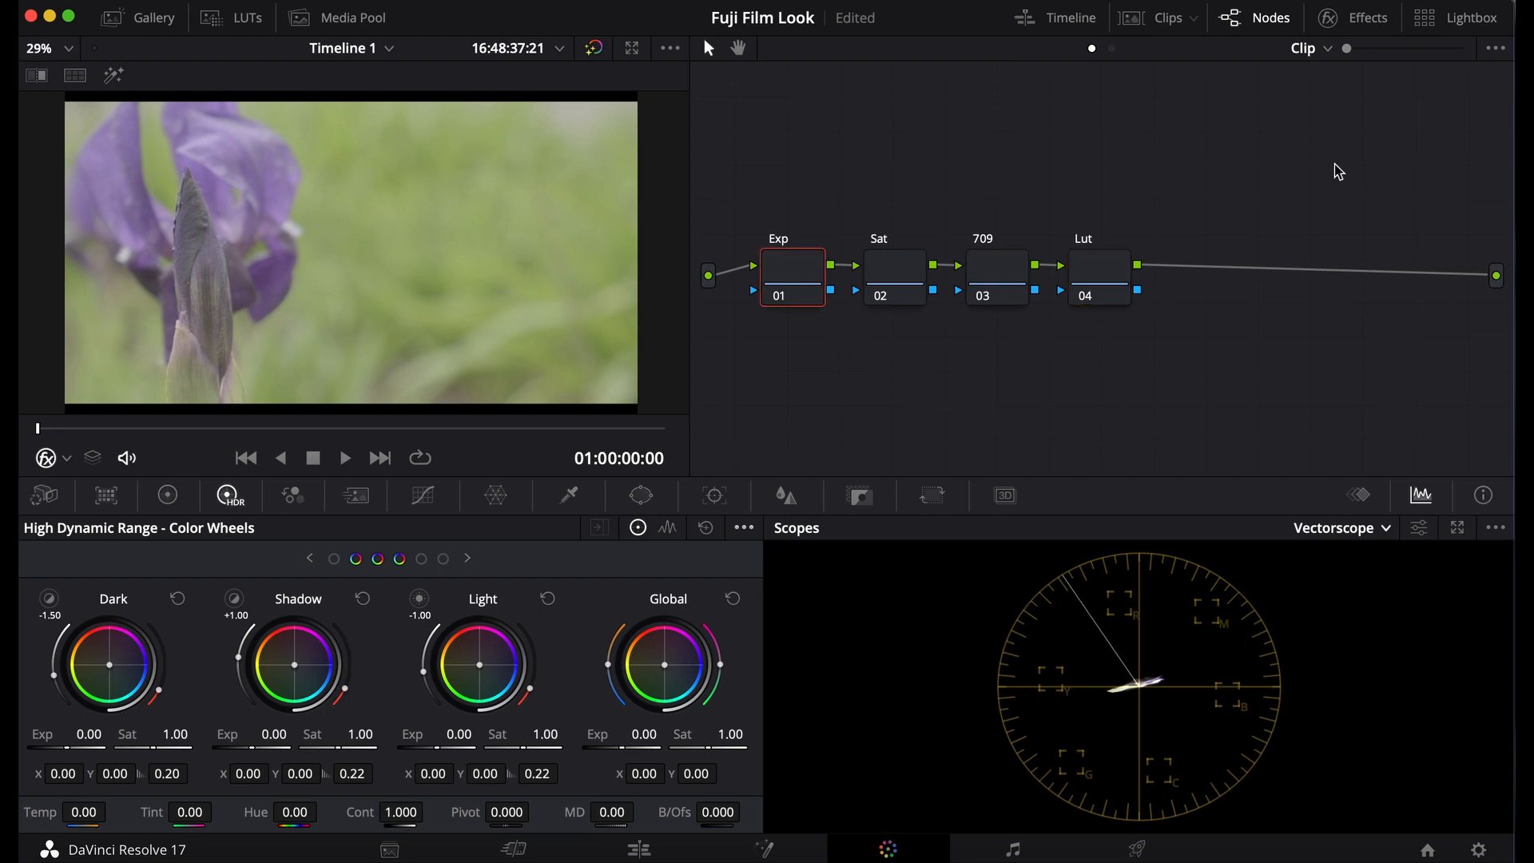
pyautogui.click(893, 276)
pyautogui.write('Glow')
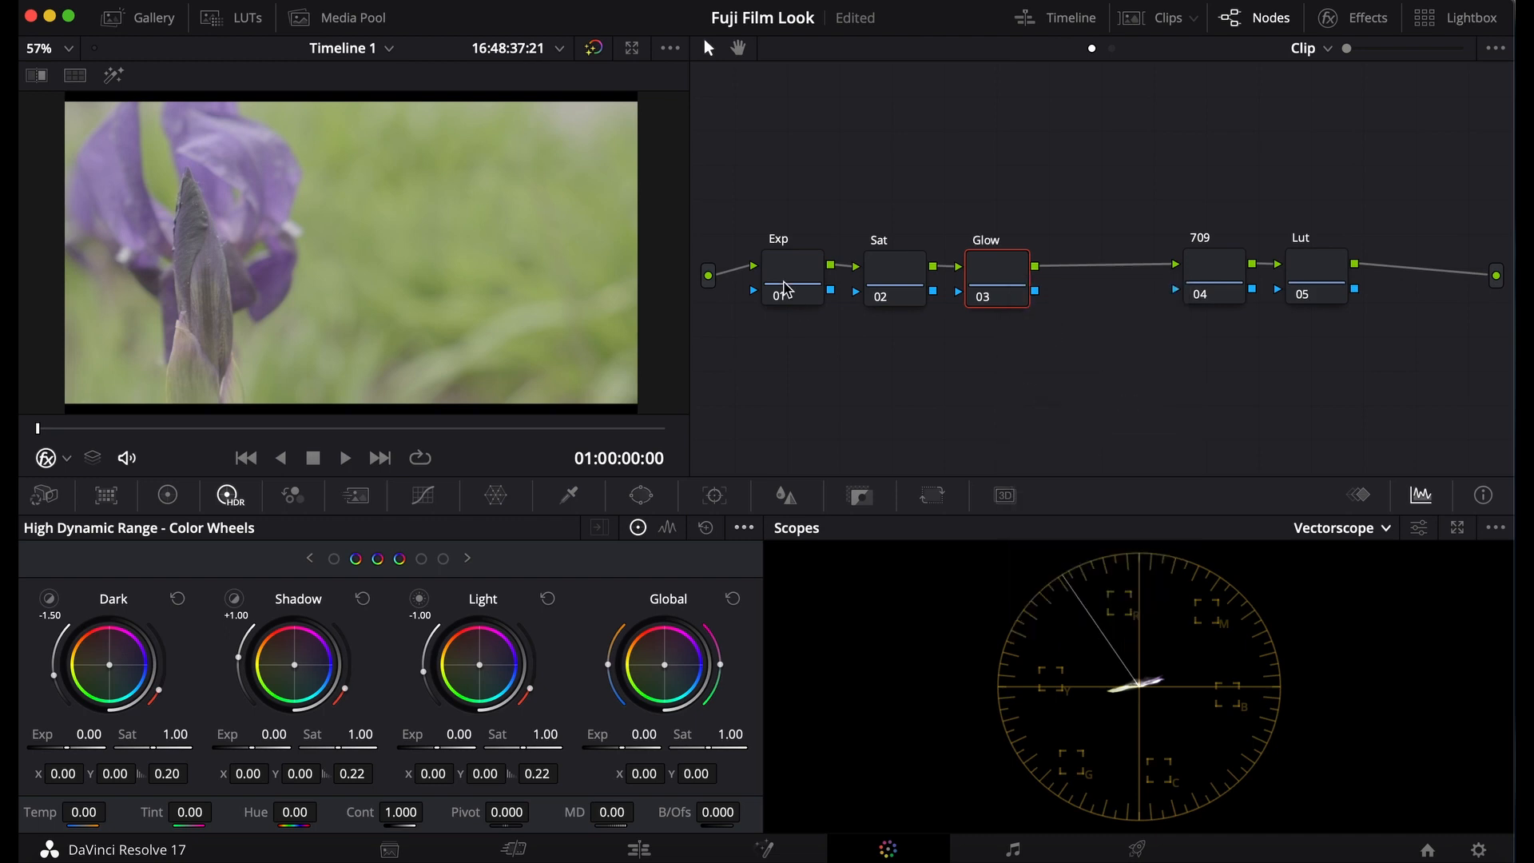
# Drop the Glow effect on node 03 and Color Space Transform on node 04
pyautogui.click(1368, 17)
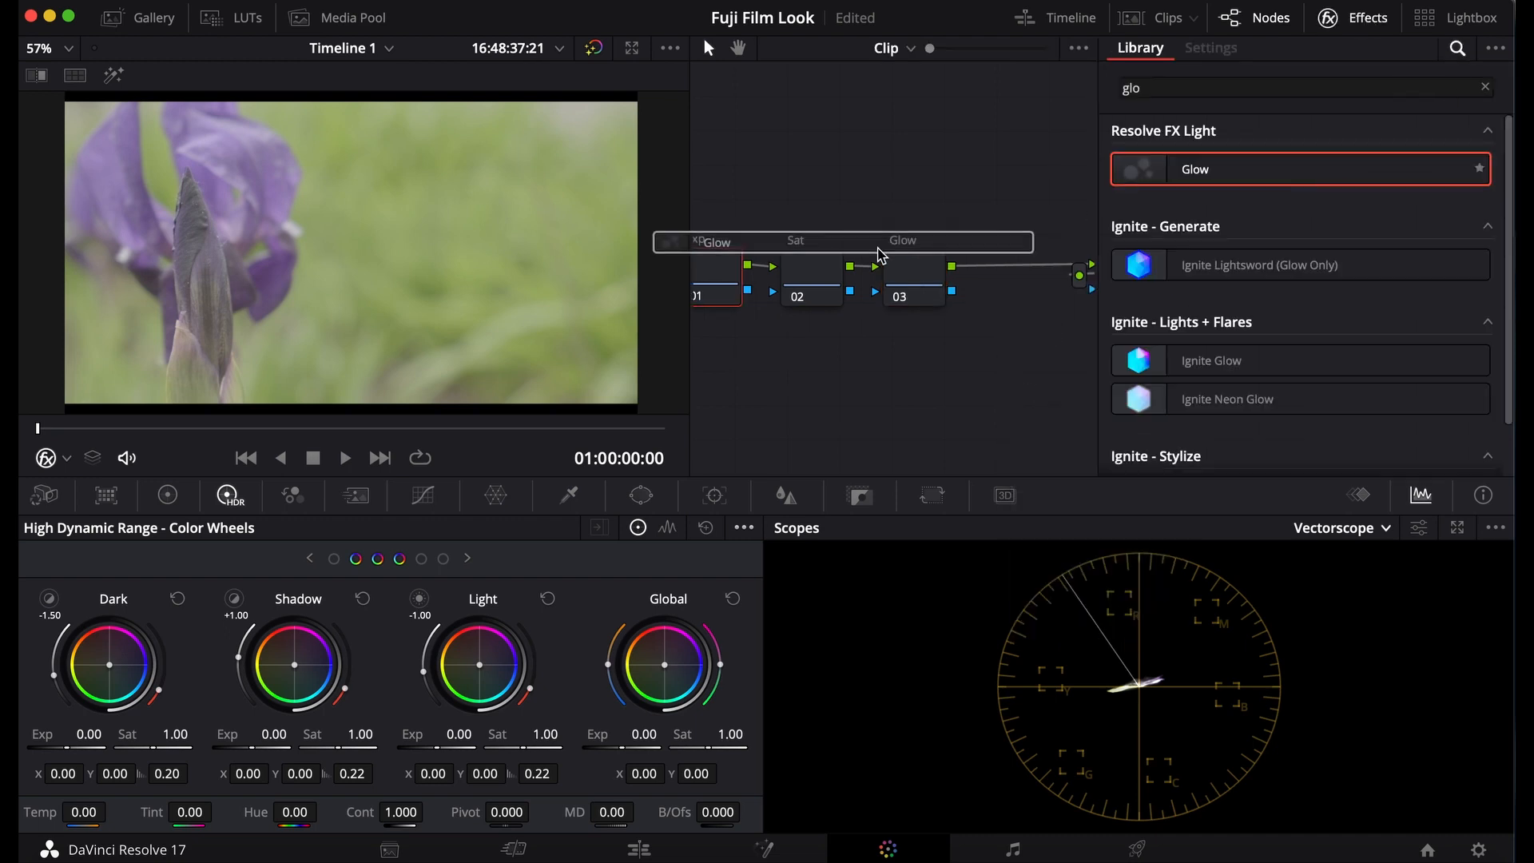
pyautogui.click(1485, 88)
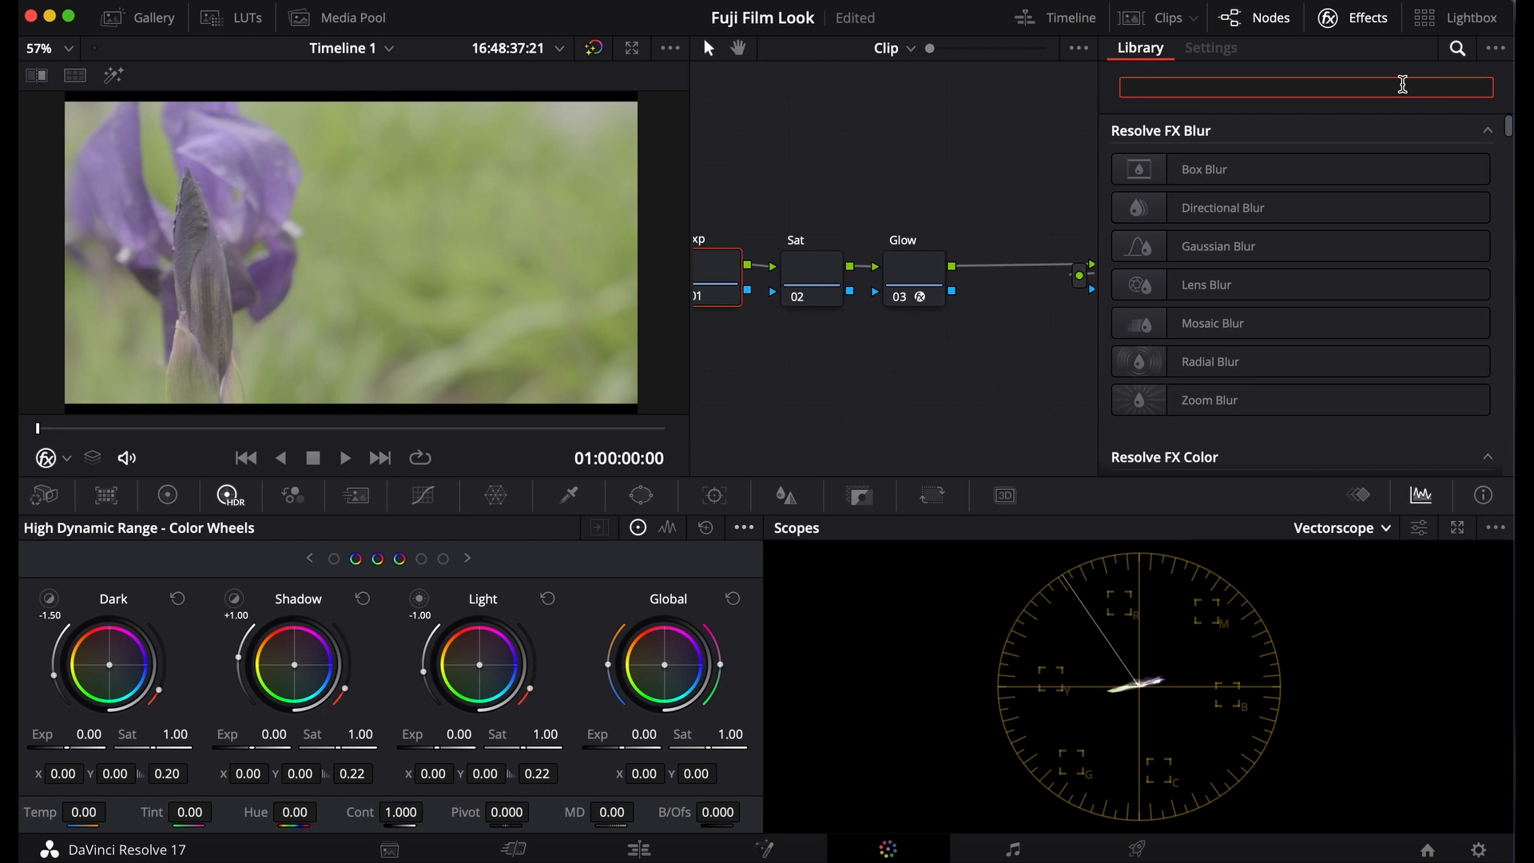
pyautogui.write('colo')
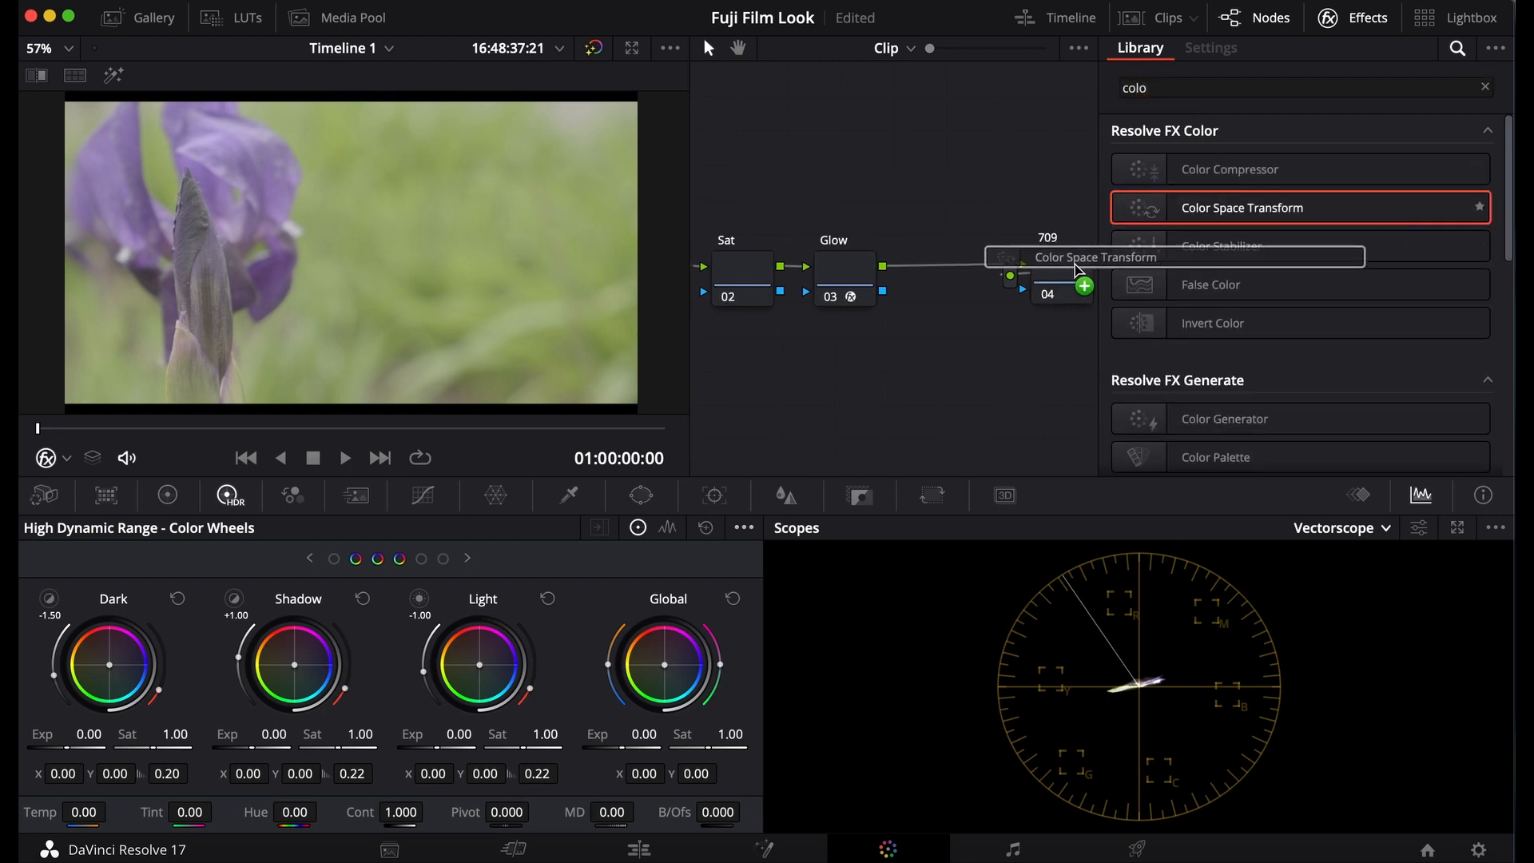
pyautogui.click(1211, 48)
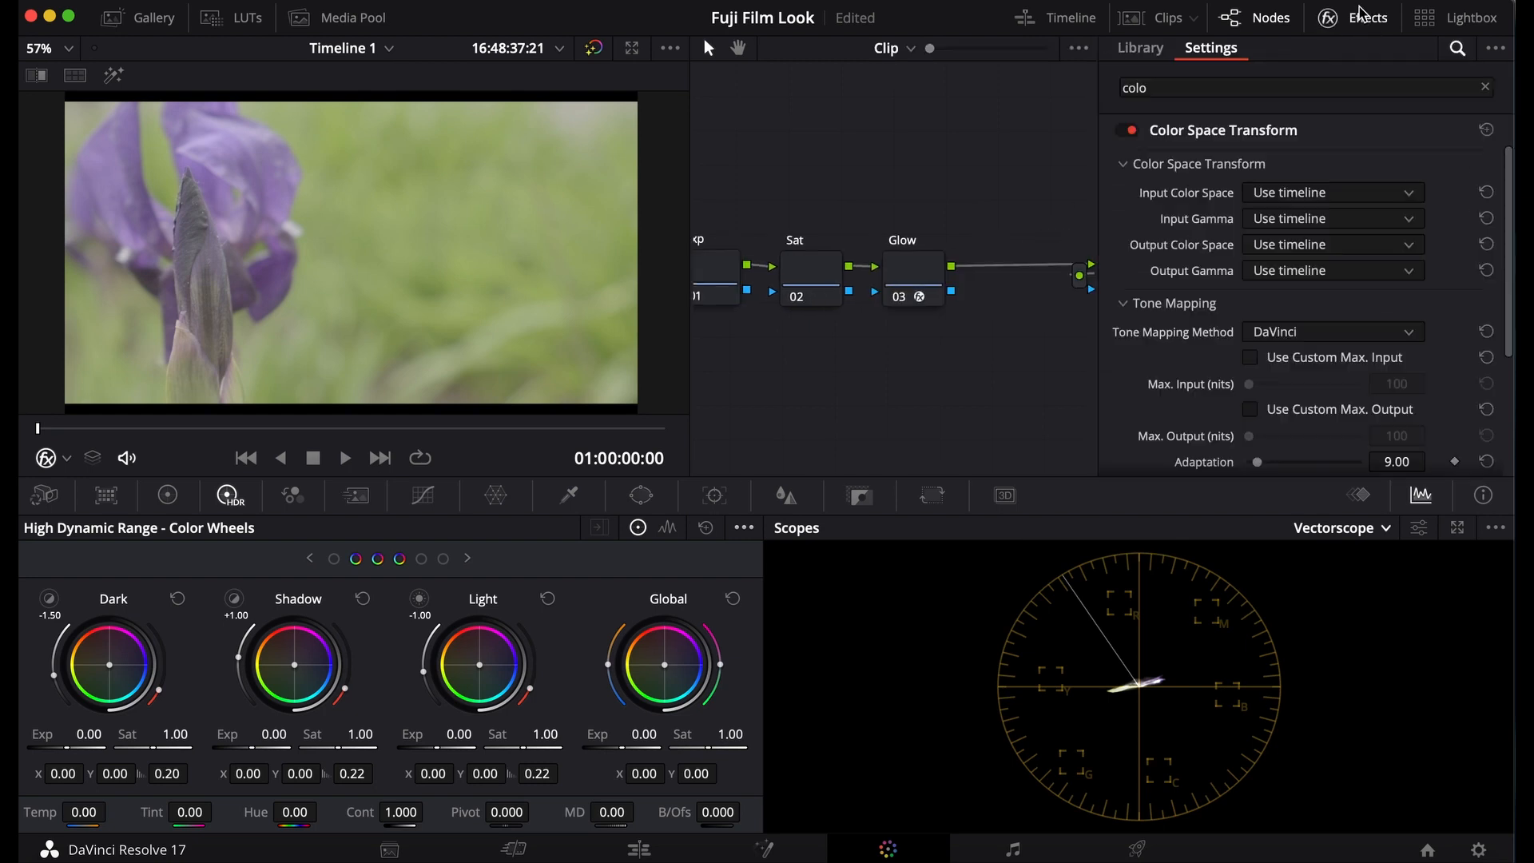
pyautogui.click(1331, 192)
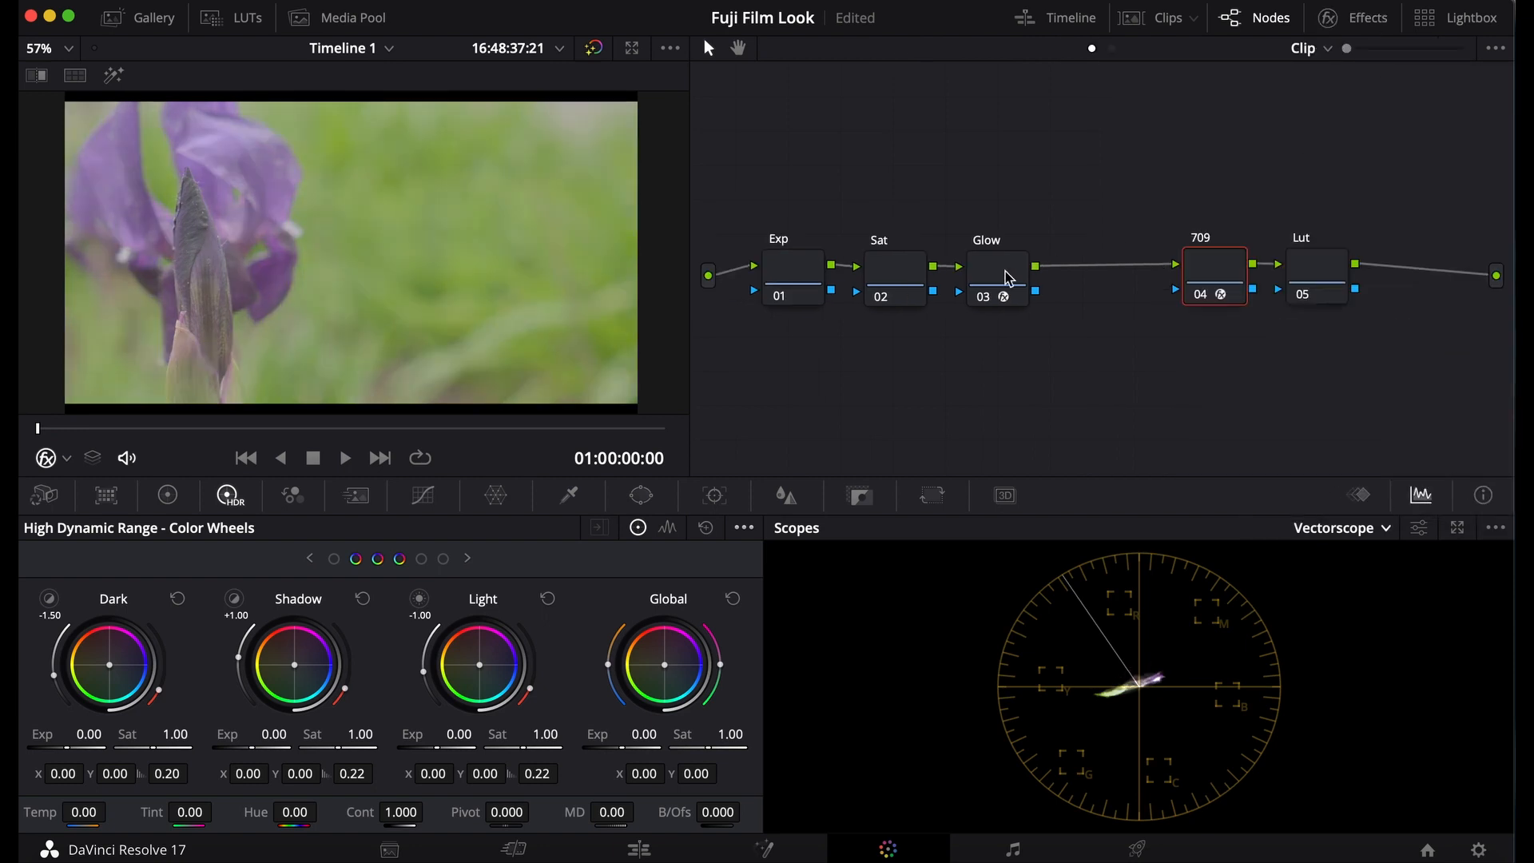
# Assign a LUT to the Lut node and change the Exp wheels' color space
pyautogui.rightClick(1213, 275)
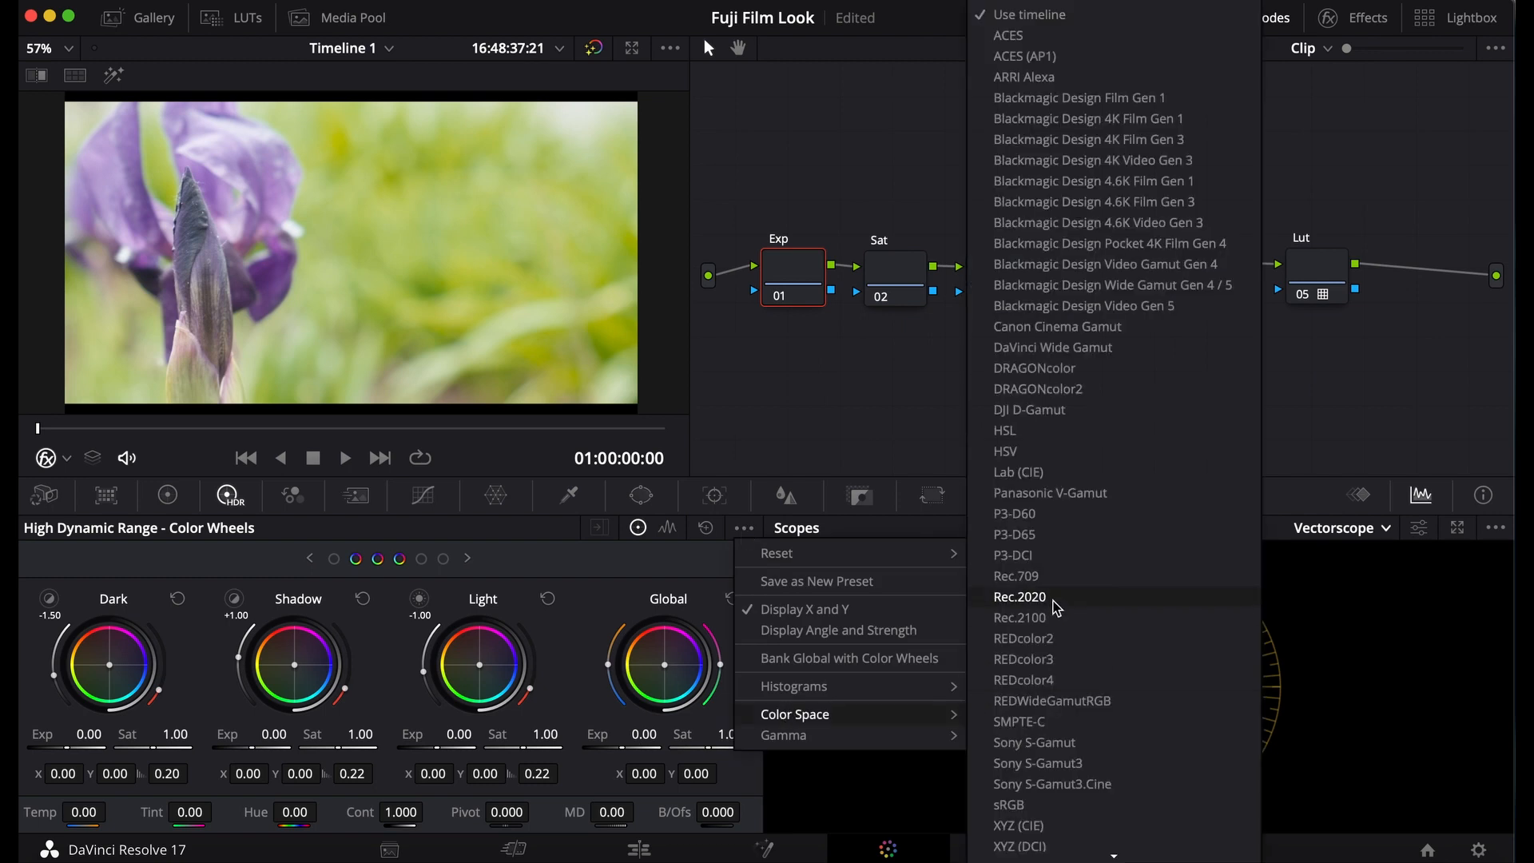
pyautogui.click(784, 736)
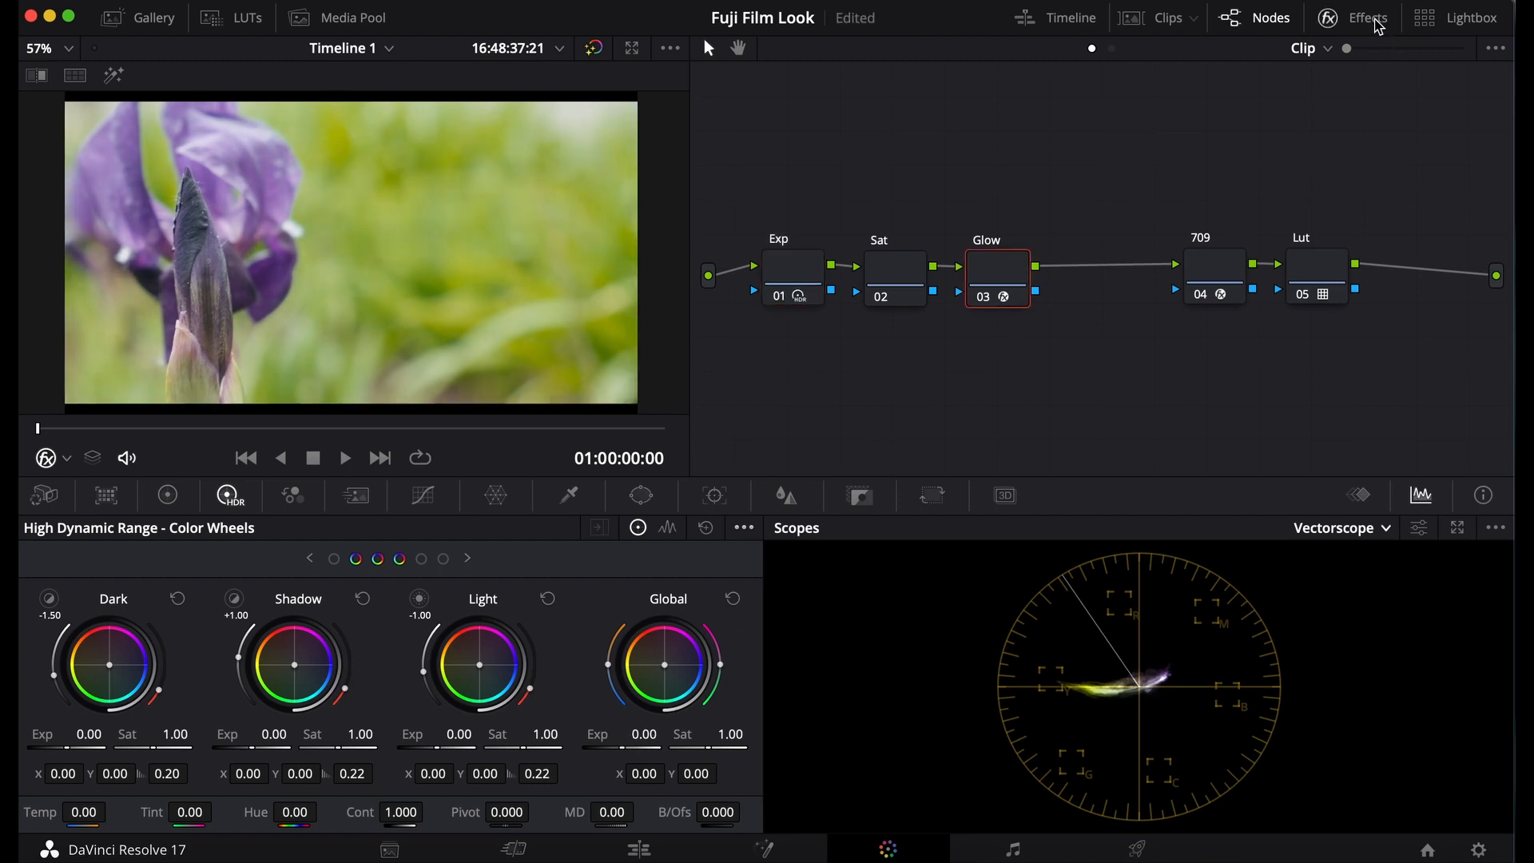
# Set the Glow node's shine threshold to 0.220, spread to 0 and gain to 0.220
pyautogui.click(1369, 18)
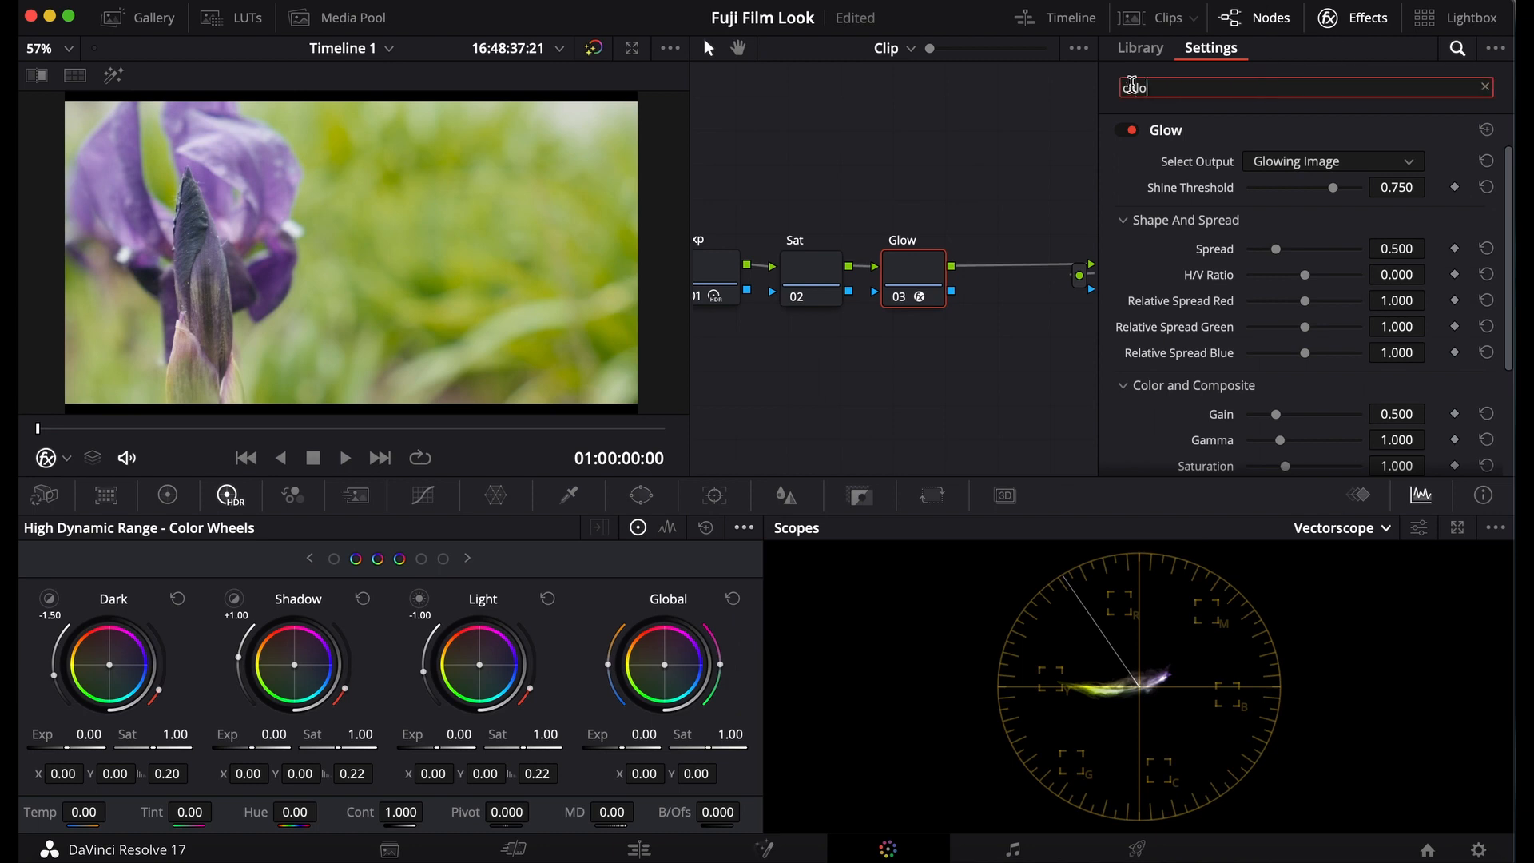
pyautogui.click(1140, 47)
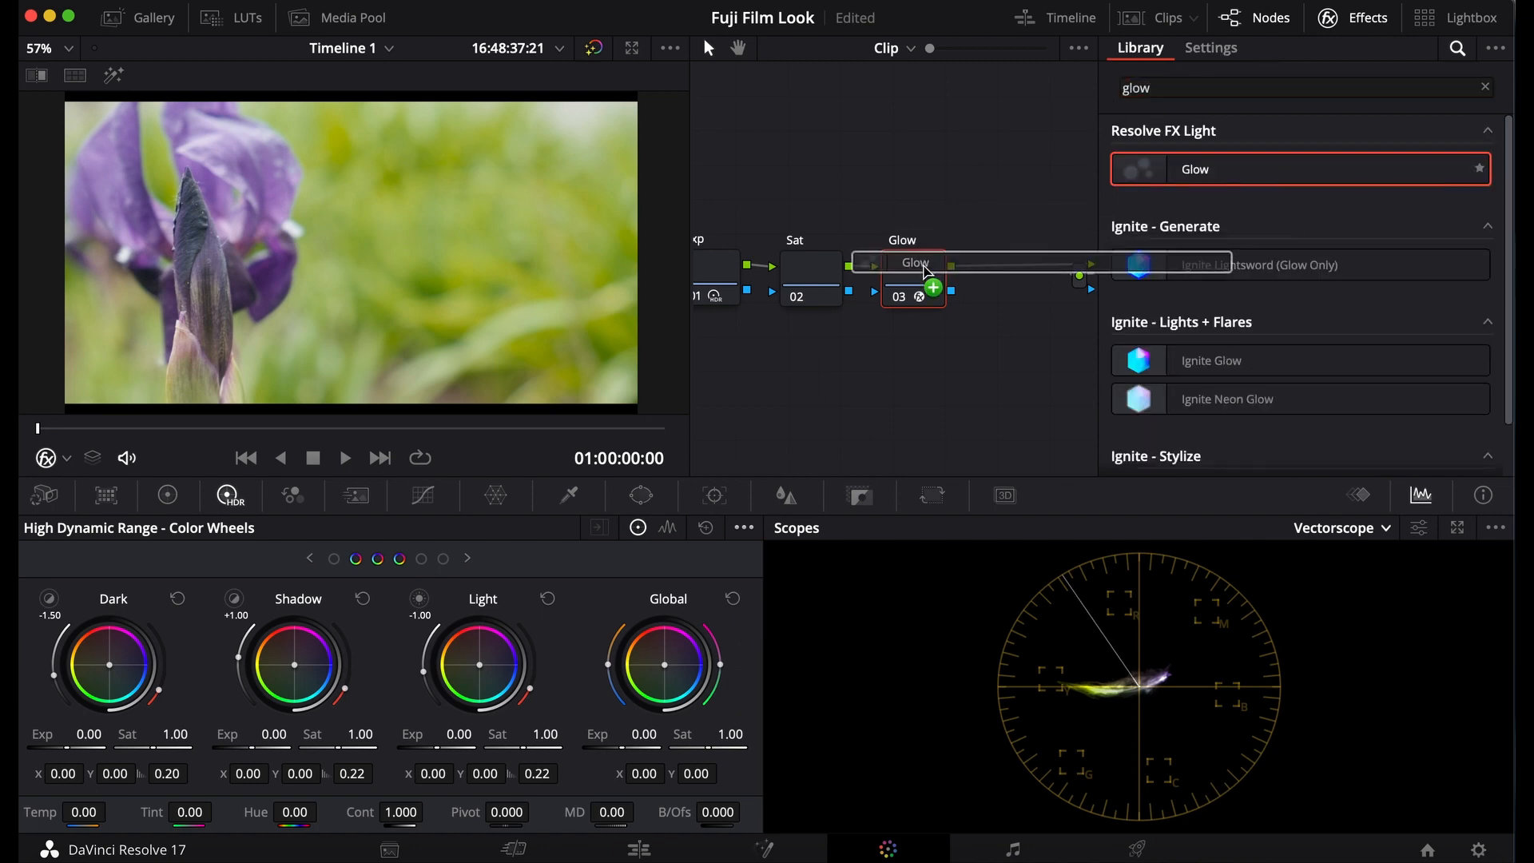
pyautogui.click(1211, 47)
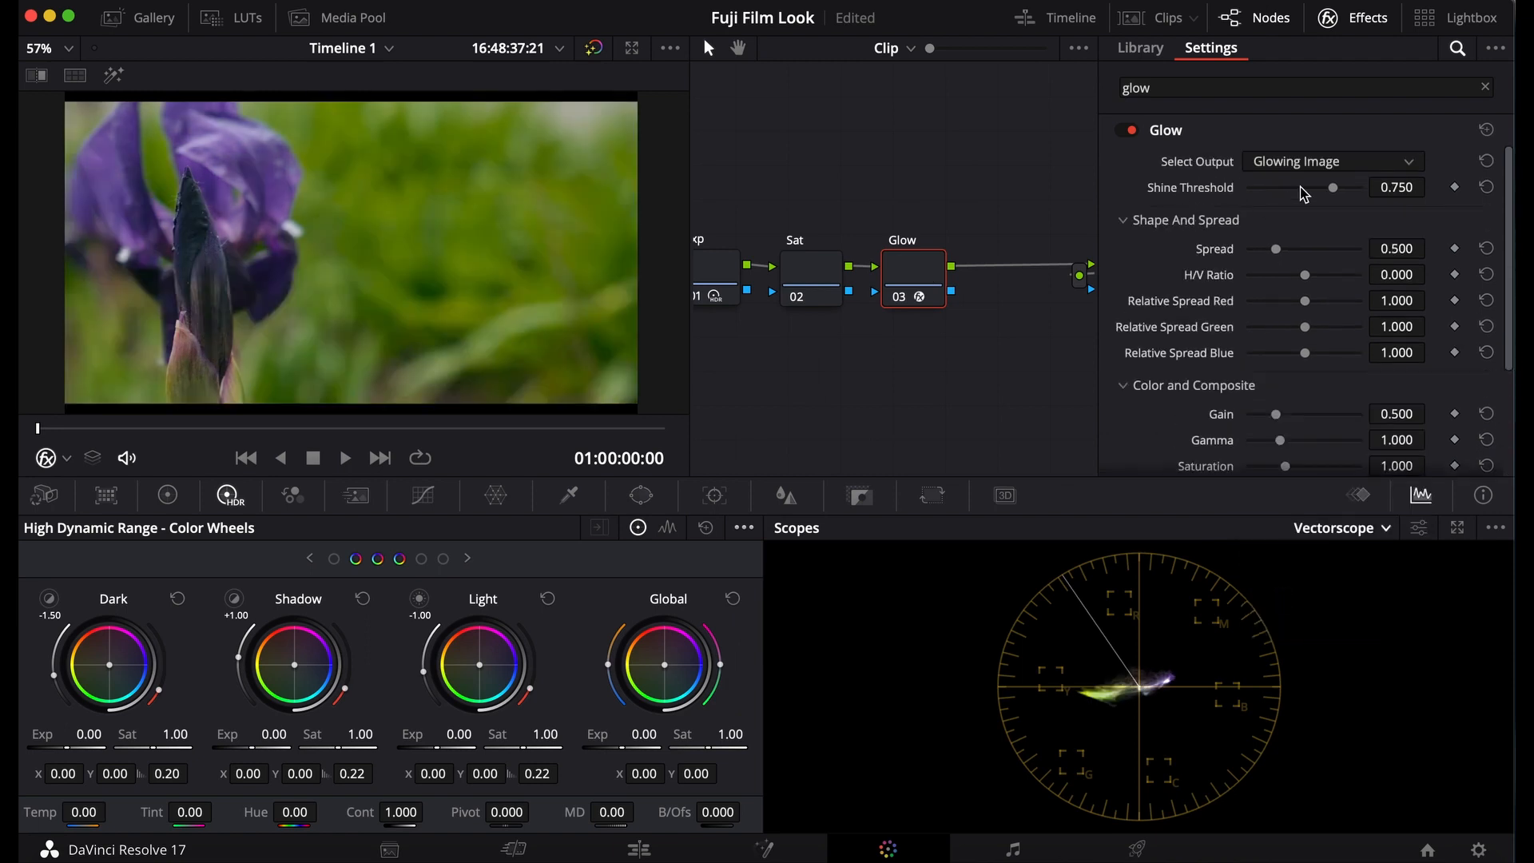
pyautogui.moveTo(1334, 187); pyautogui.dragTo(1246, 187)
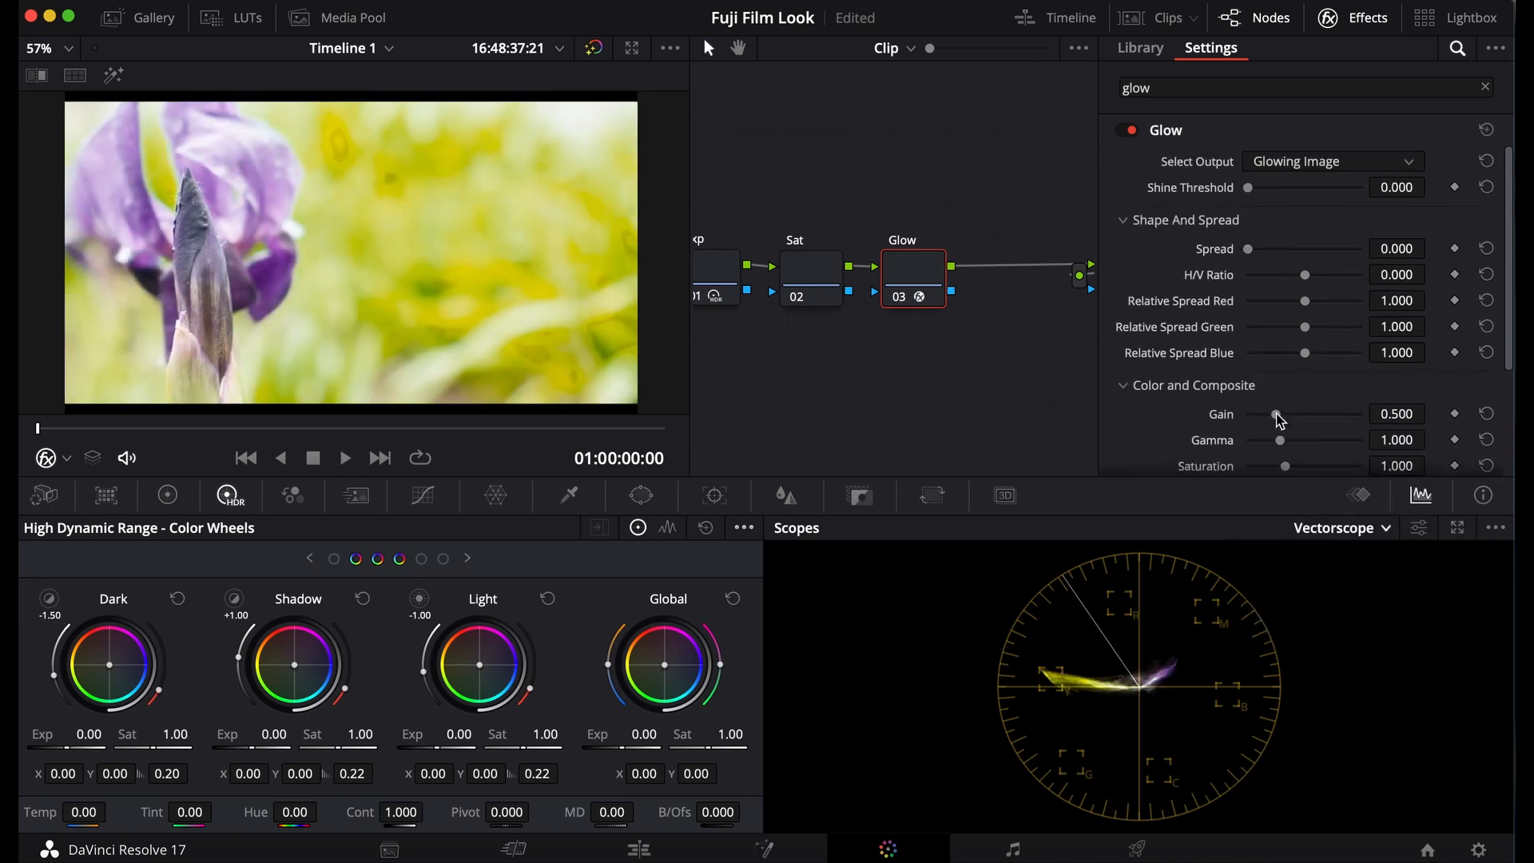
pyautogui.moveTo(1277, 414); pyautogui.dragTo(1263, 414)
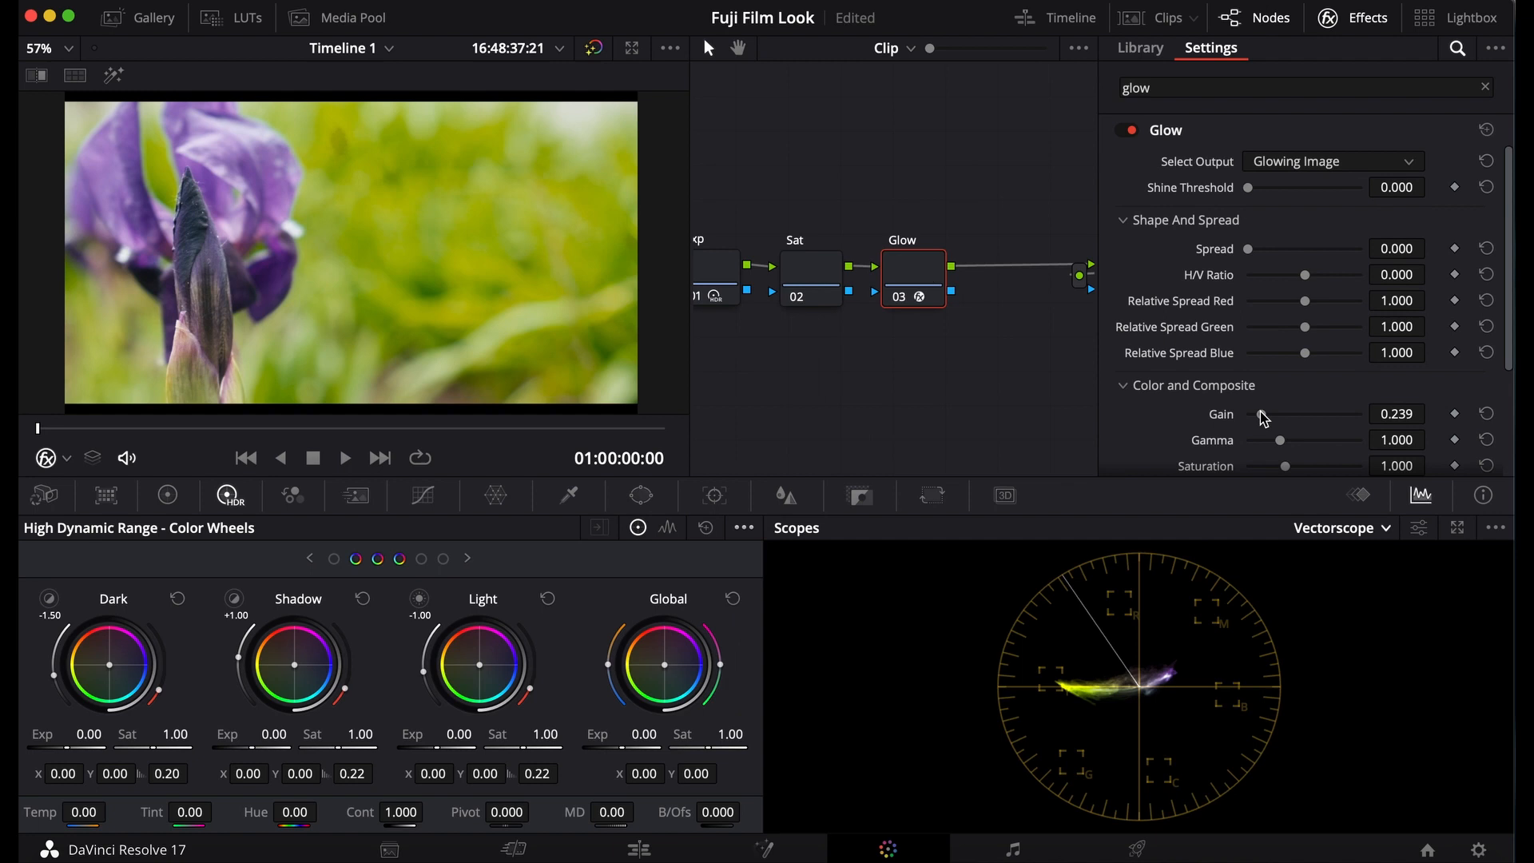
pyautogui.moveTo(1263, 413); pyautogui.dragTo(1242, 413)
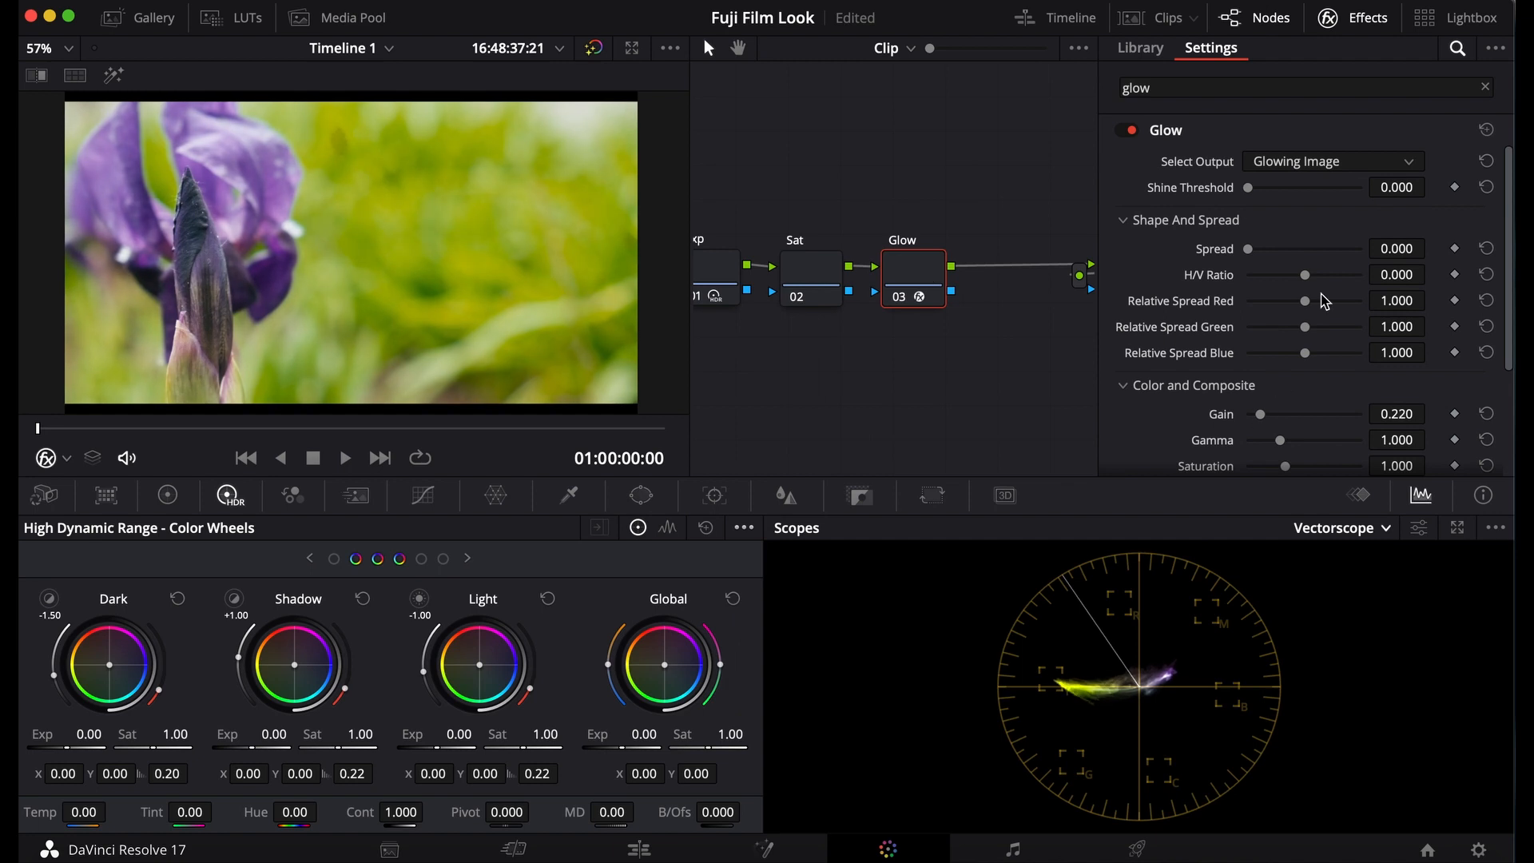
pyautogui.moveTo(1247, 187); pyautogui.dragTo(1264, 187)
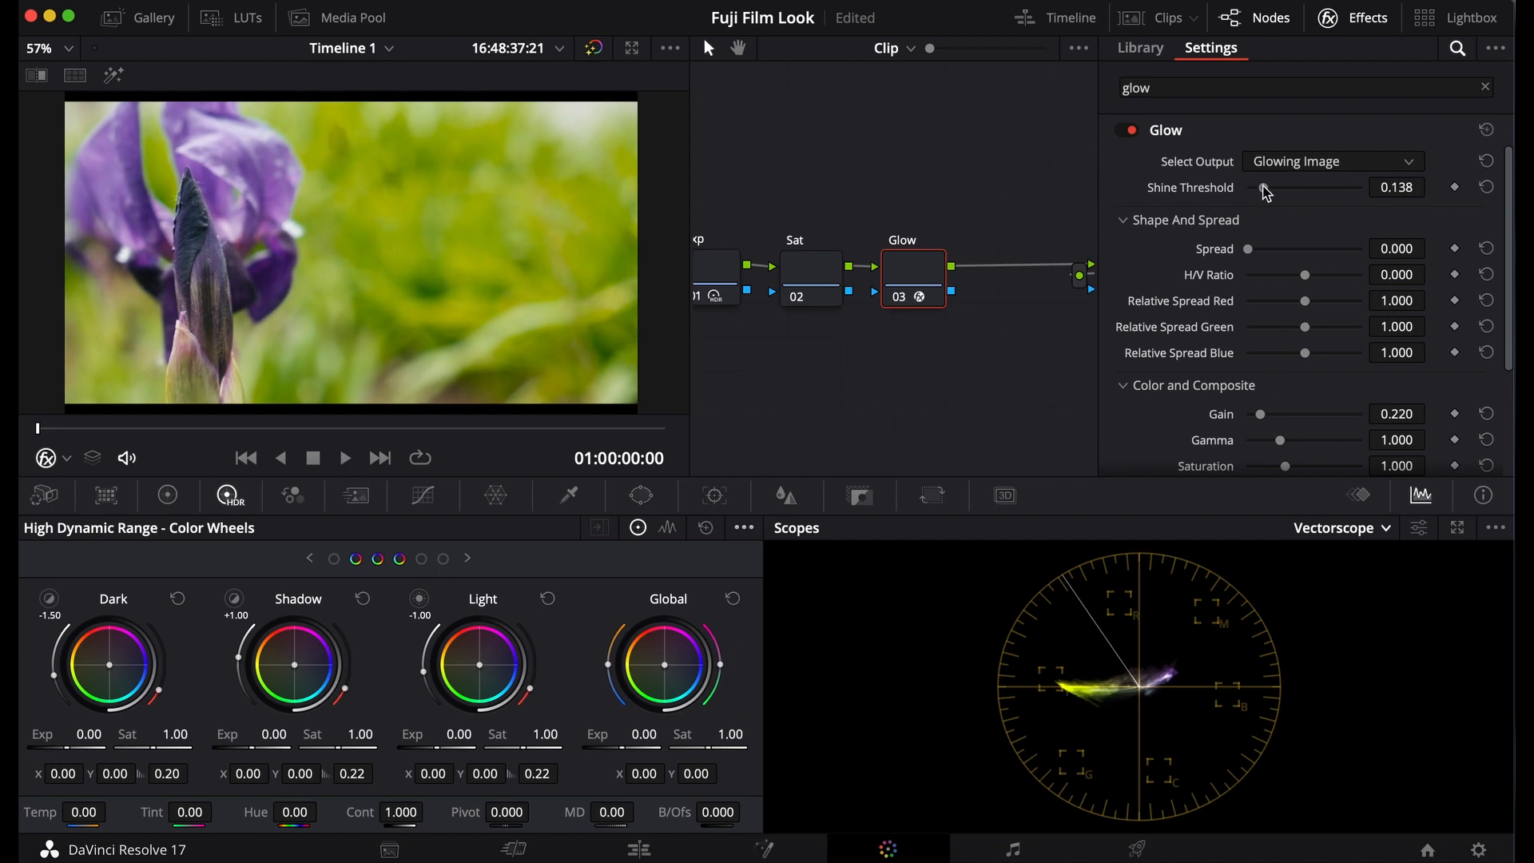
pyautogui.moveTo(1262, 188); pyautogui.dragTo(1302, 188)
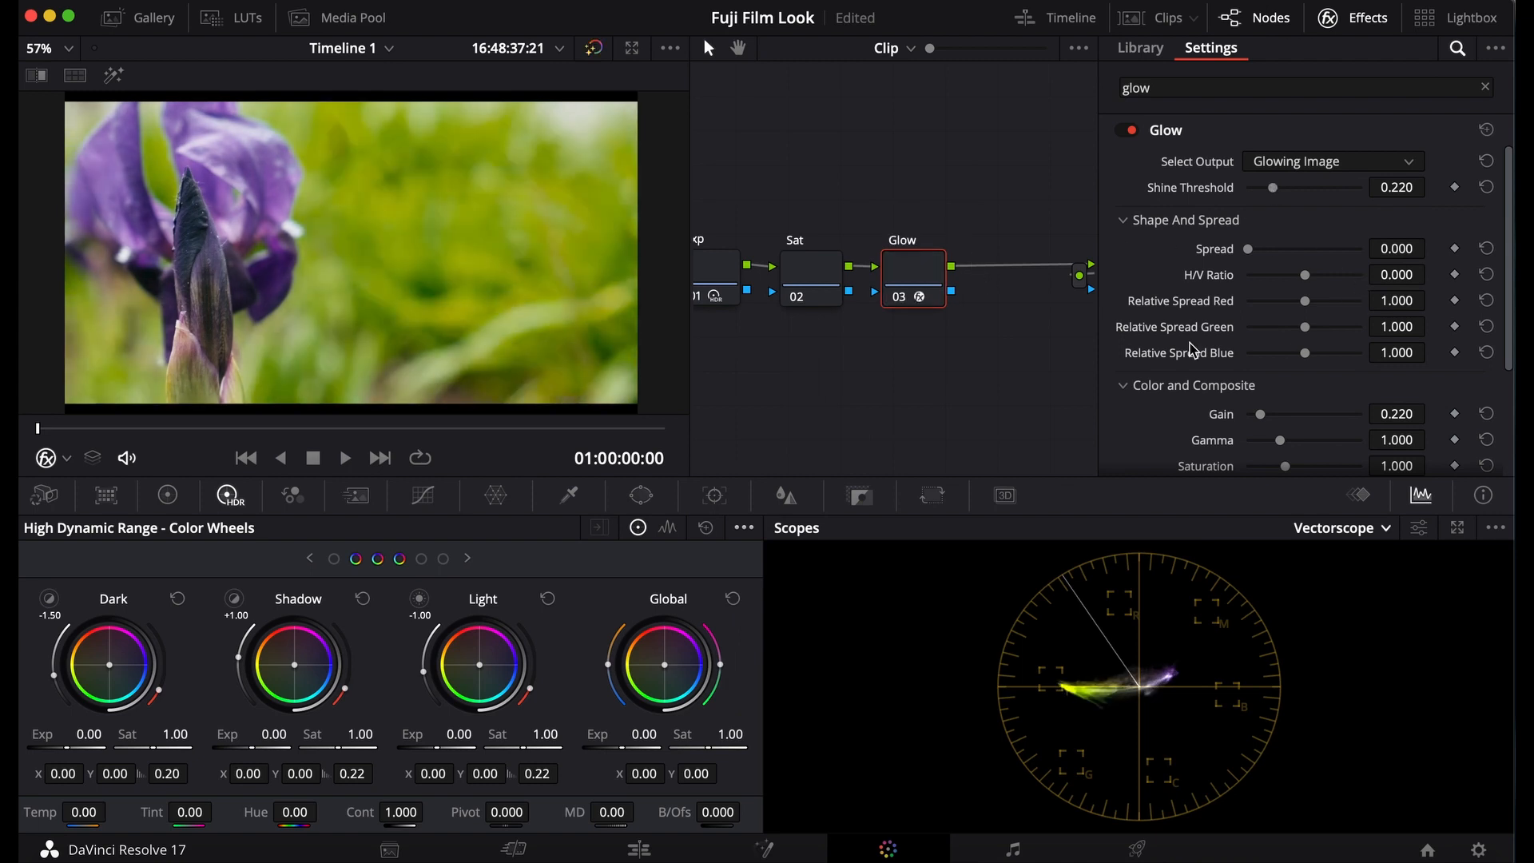
pyautogui.scroll(-3)
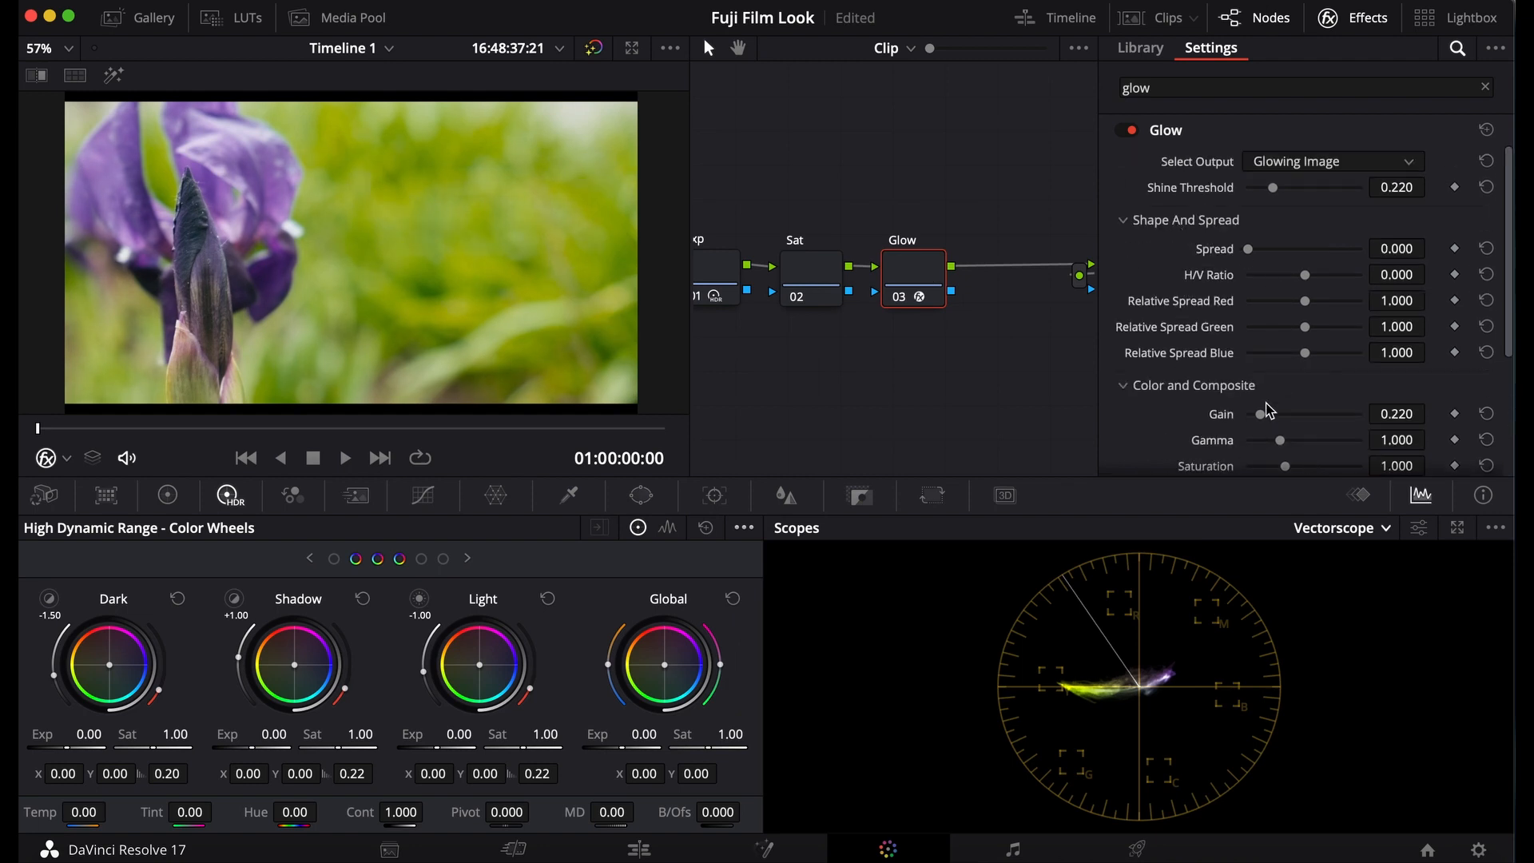
pyautogui.moveTo(1257, 413); pyautogui.dragTo(1233, 413)
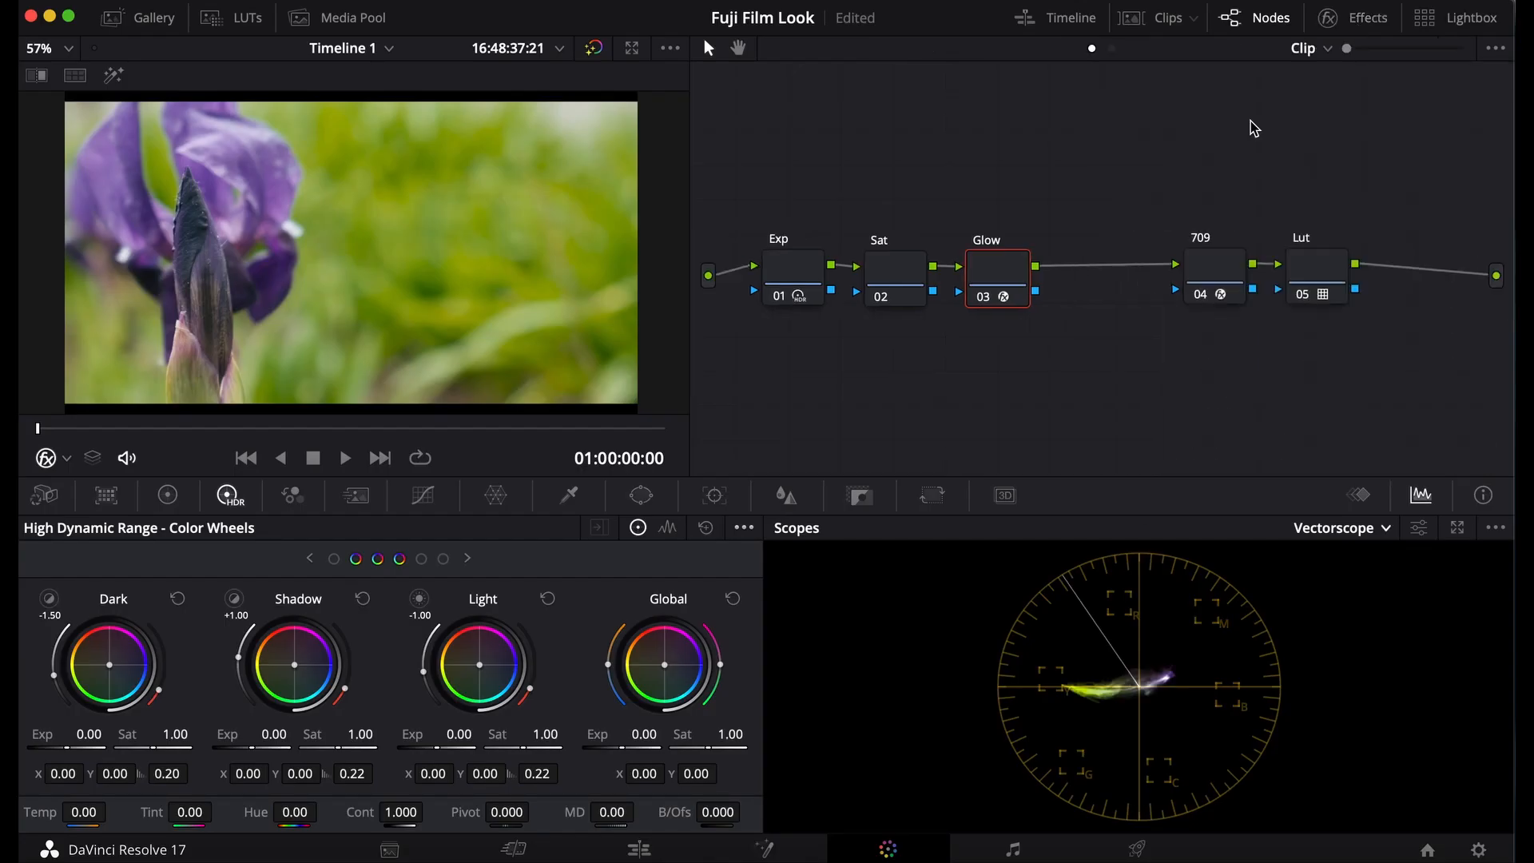
# Select the Sat node and enter 50 as its saturation
pyautogui.click(893, 277)
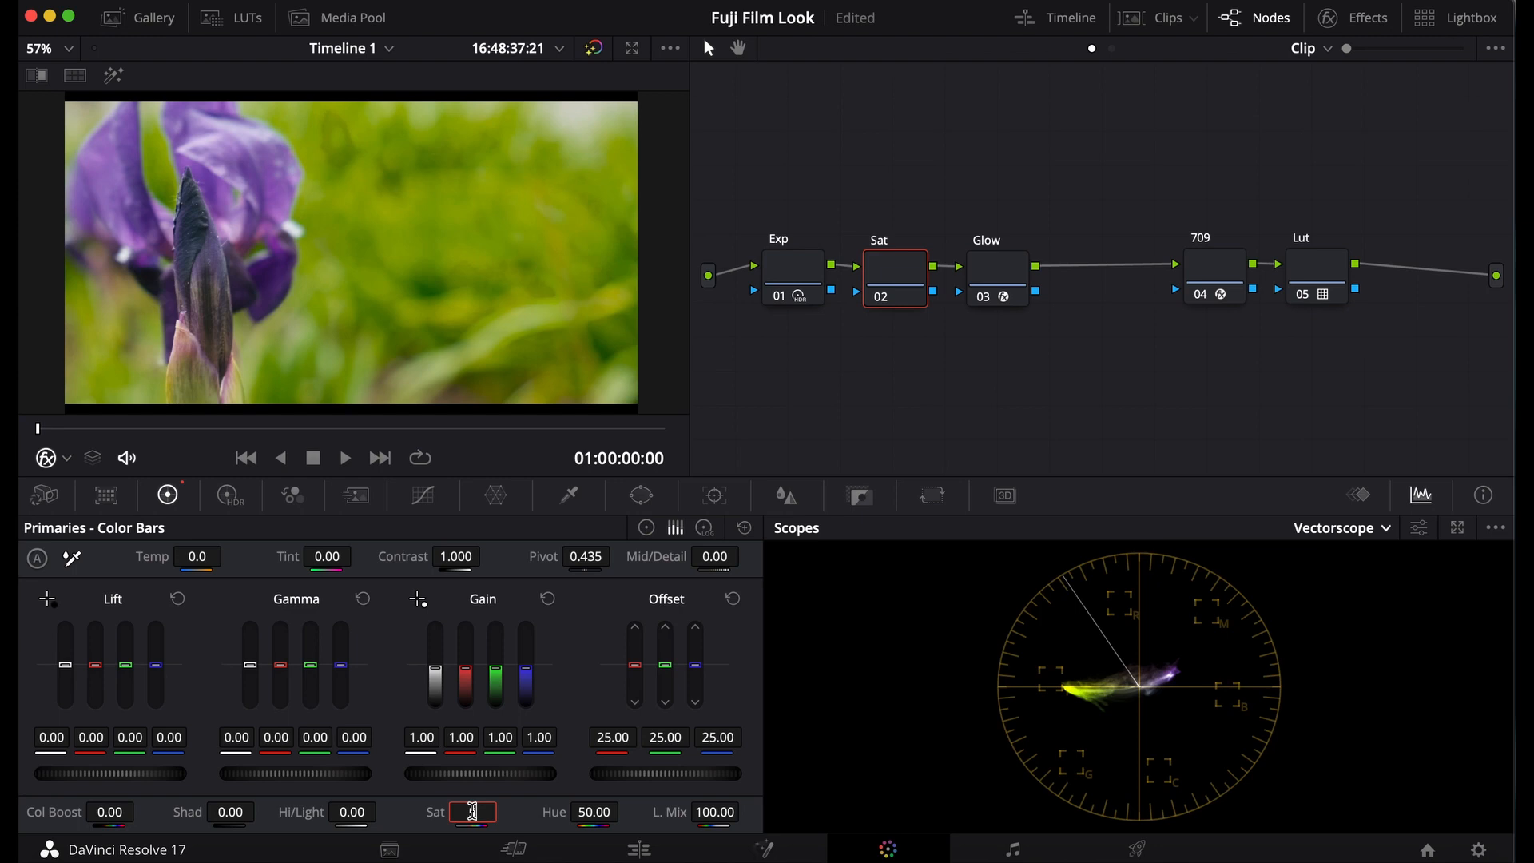
pyautogui.write('50')
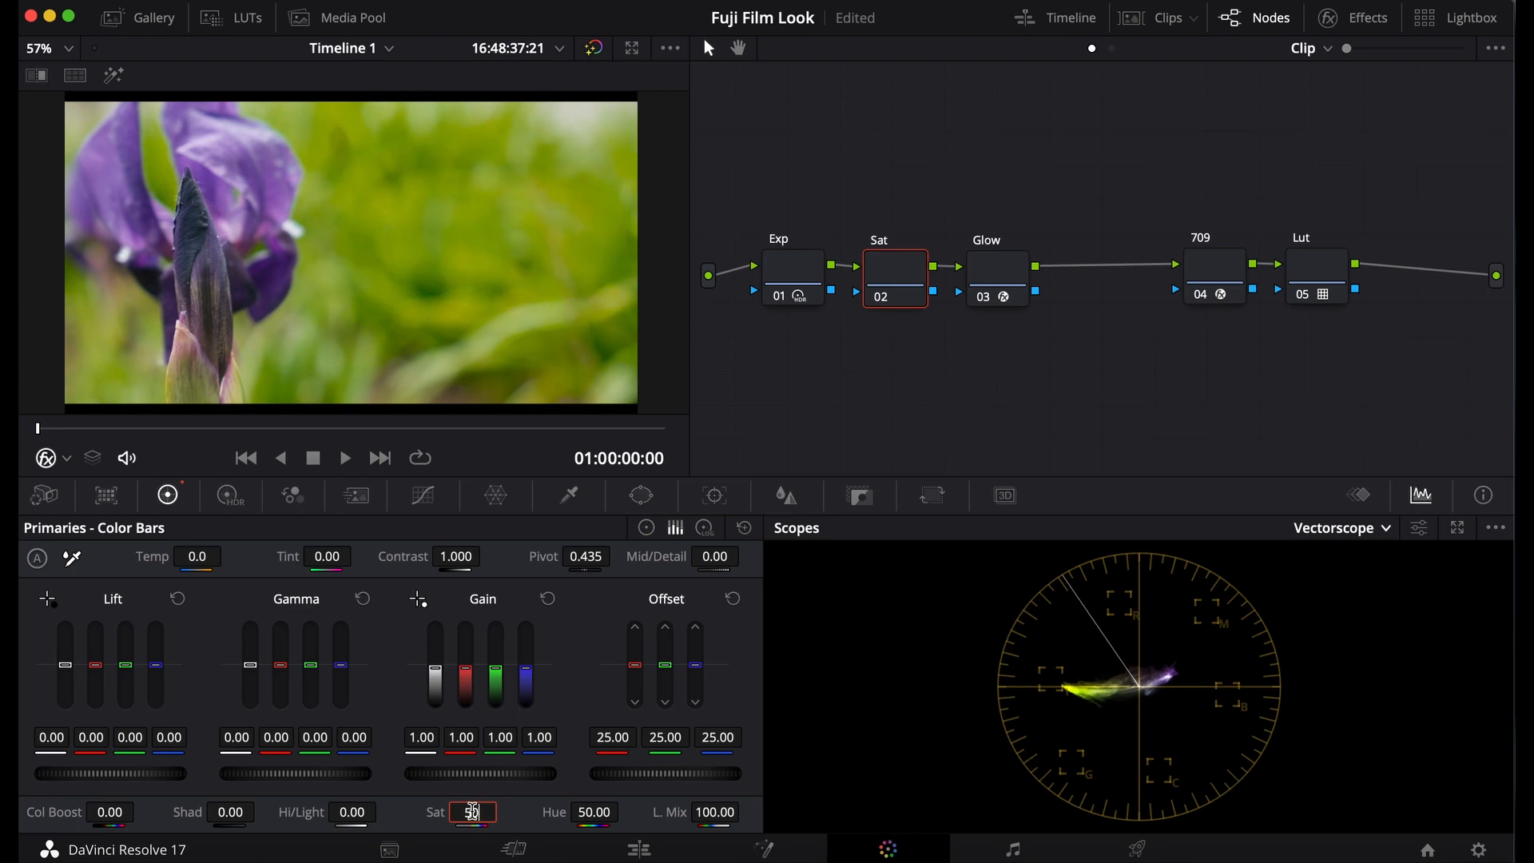